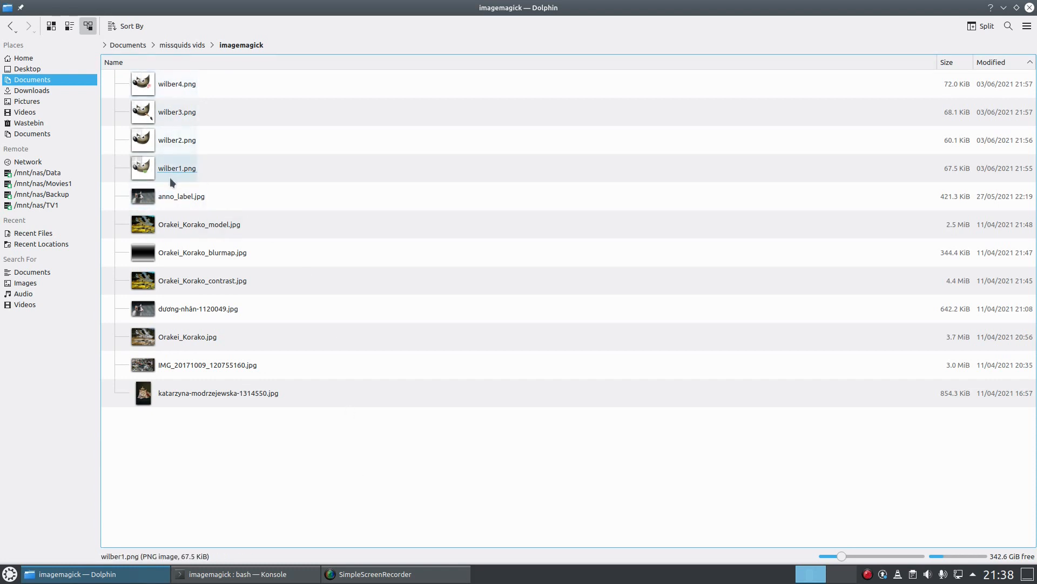
Open wilber1.png in Gwenview and step forward through the Wilber images to wilber4.png.
double_click(176, 168)
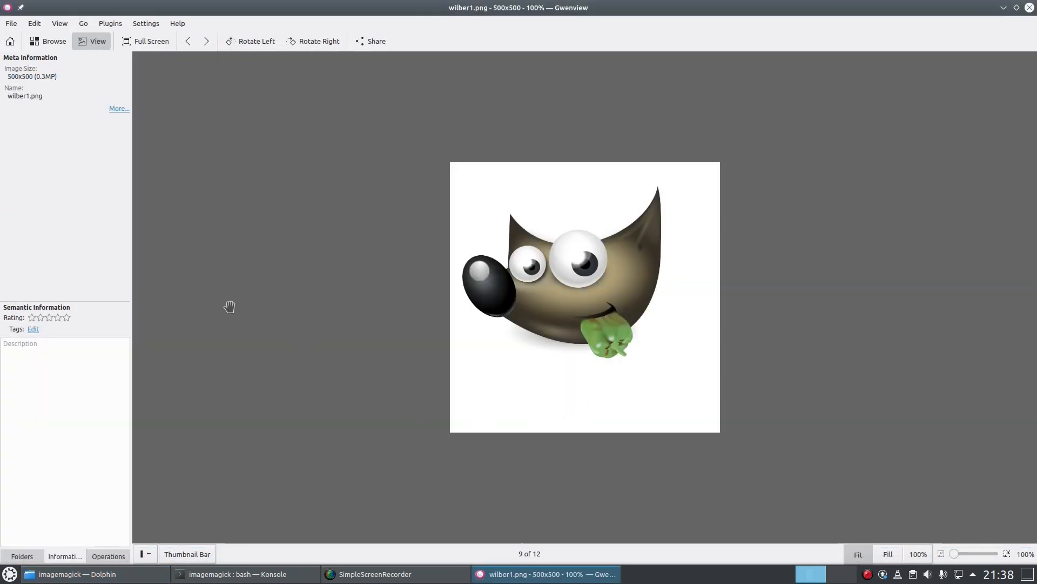
mouse_move(867, 372)
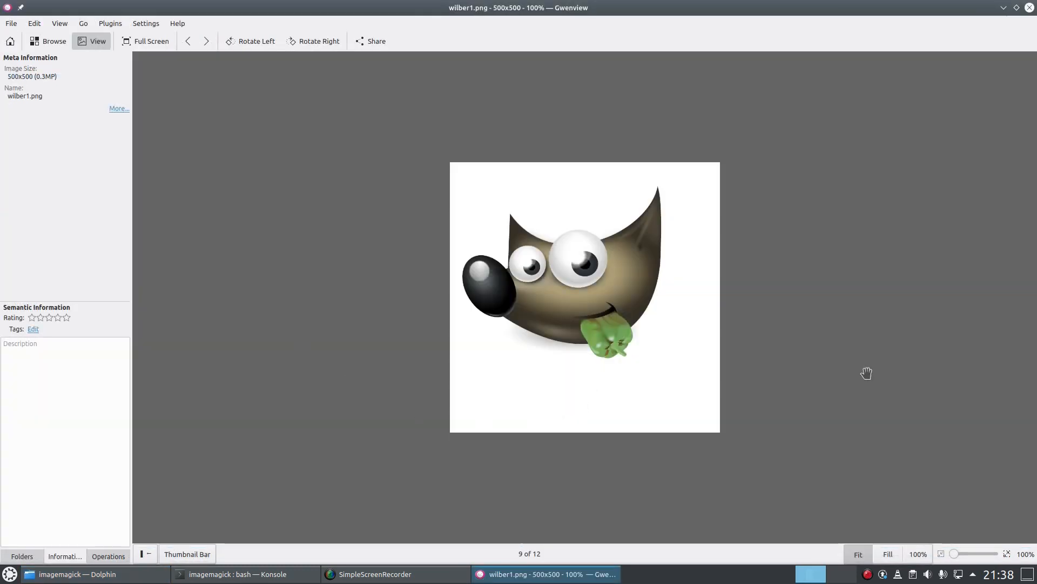
mouse_move(873, 278)
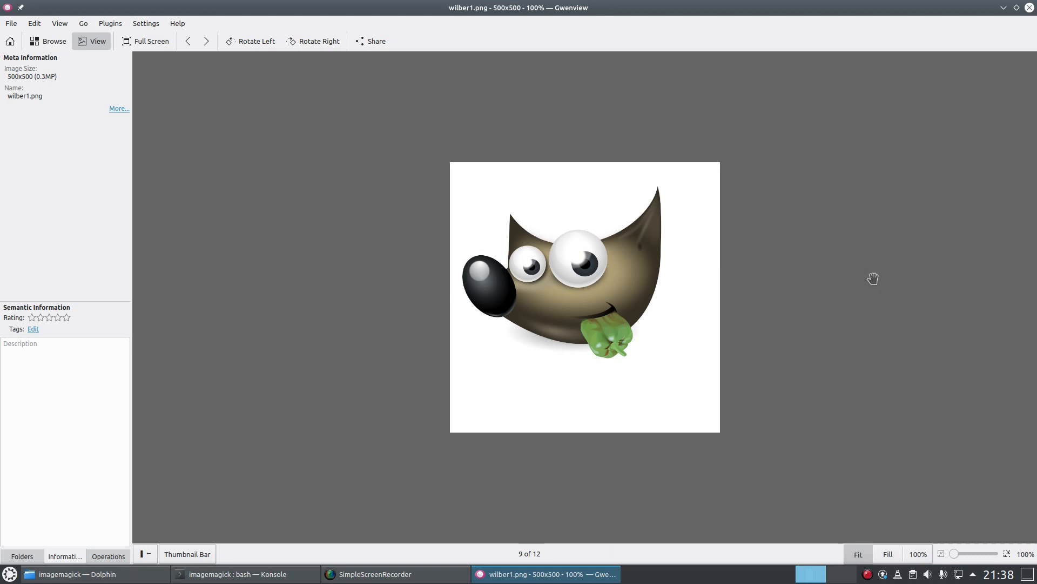
mouse_move(833, 315)
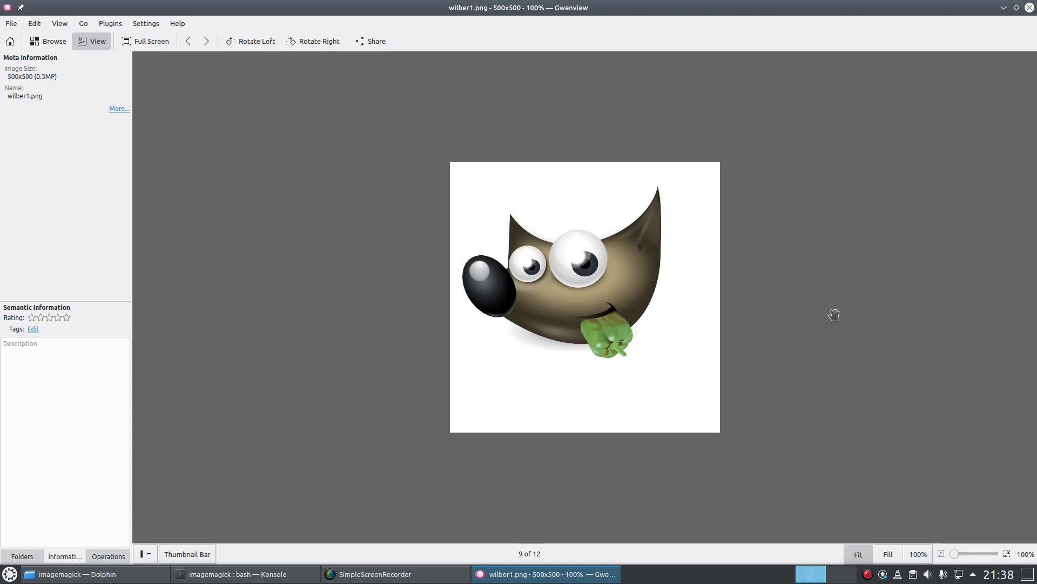
click(206, 41)
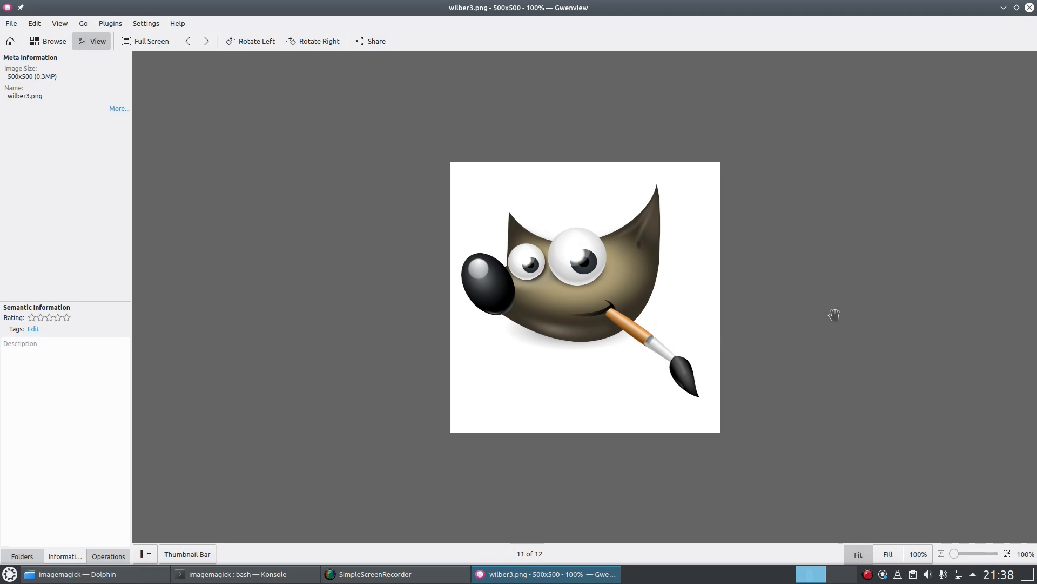
click(206, 41)
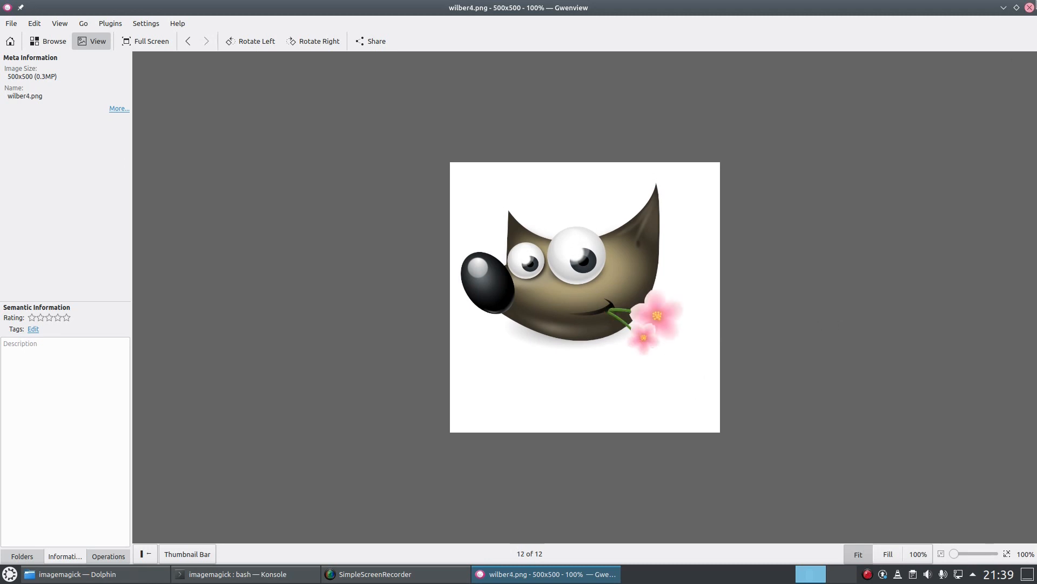
Close Gwenview to return to the Dolphin listing of the imagemagick folder.
click(73, 574)
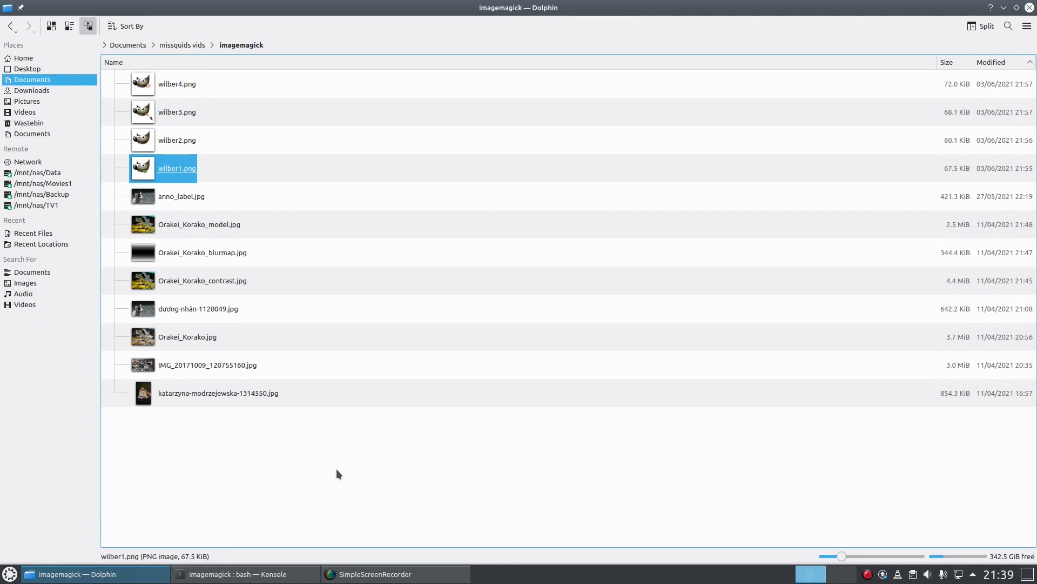
mouse_move(359, 452)
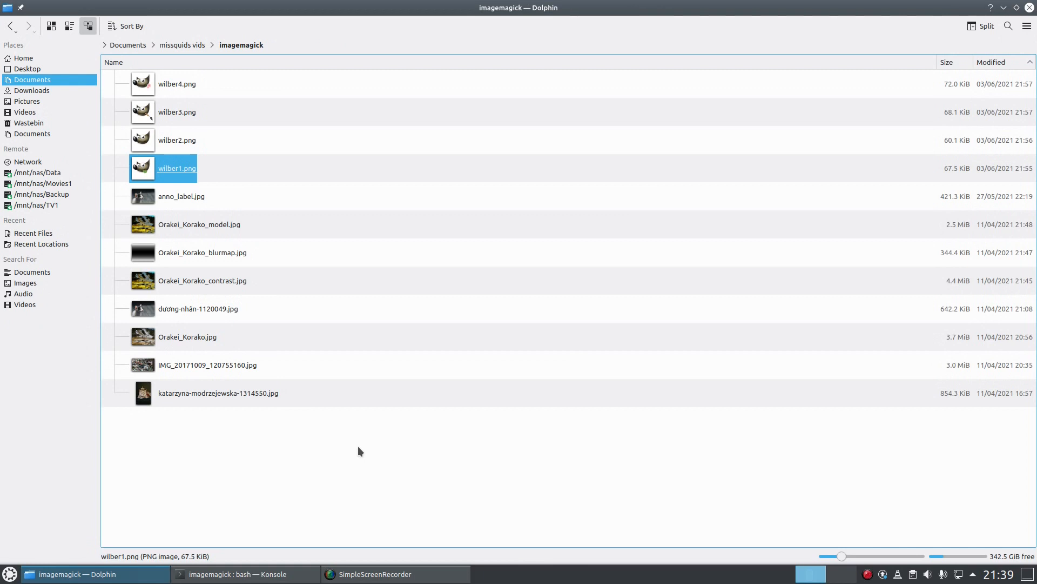
mouse_move(282, 512)
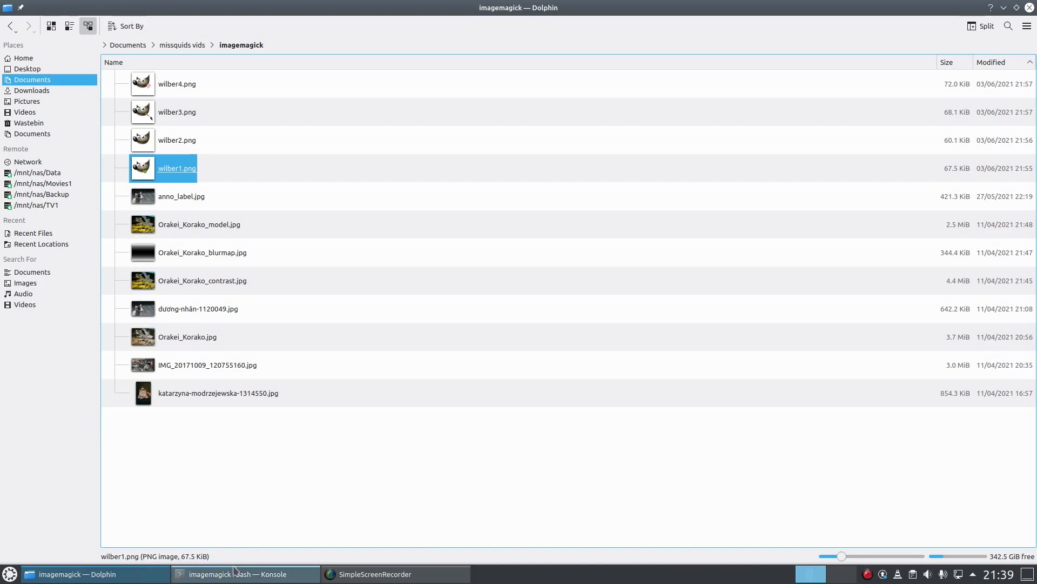
In Konsole, run convert -delay 50 -loop 0 *.png coalesced.gif.
click(245, 573)
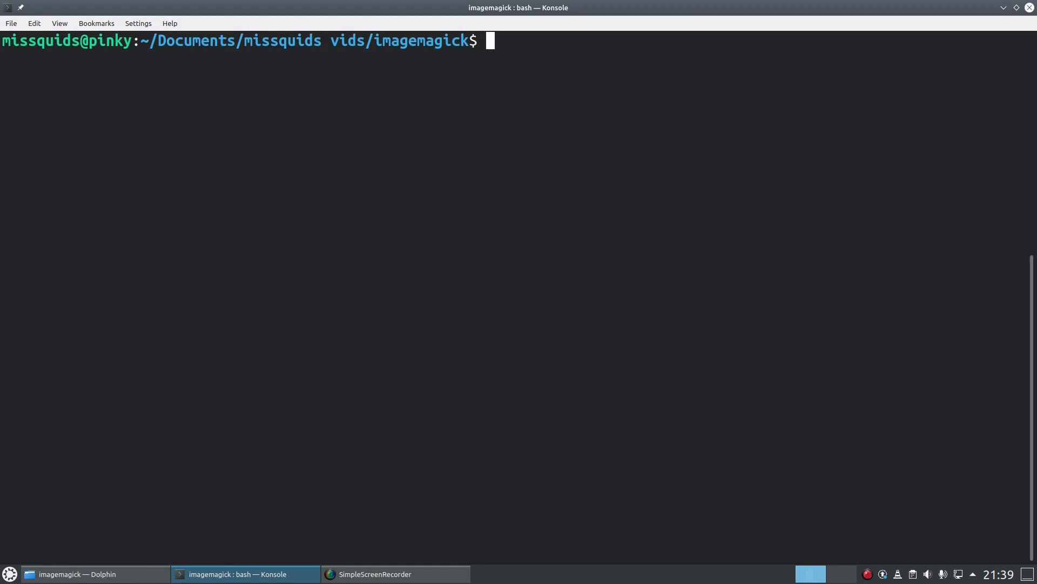
text(convert)
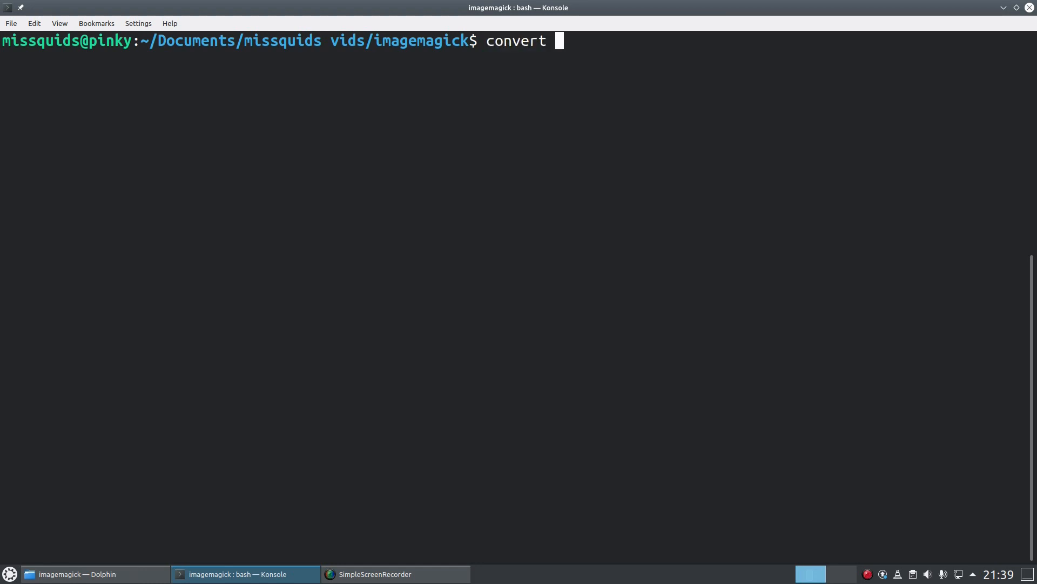
text(-dela)
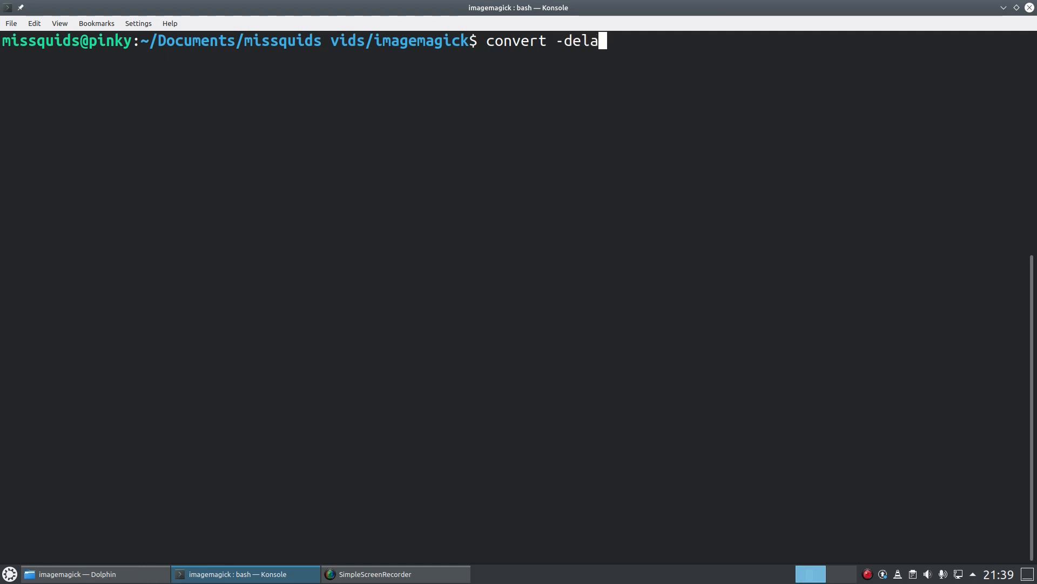
text(y)
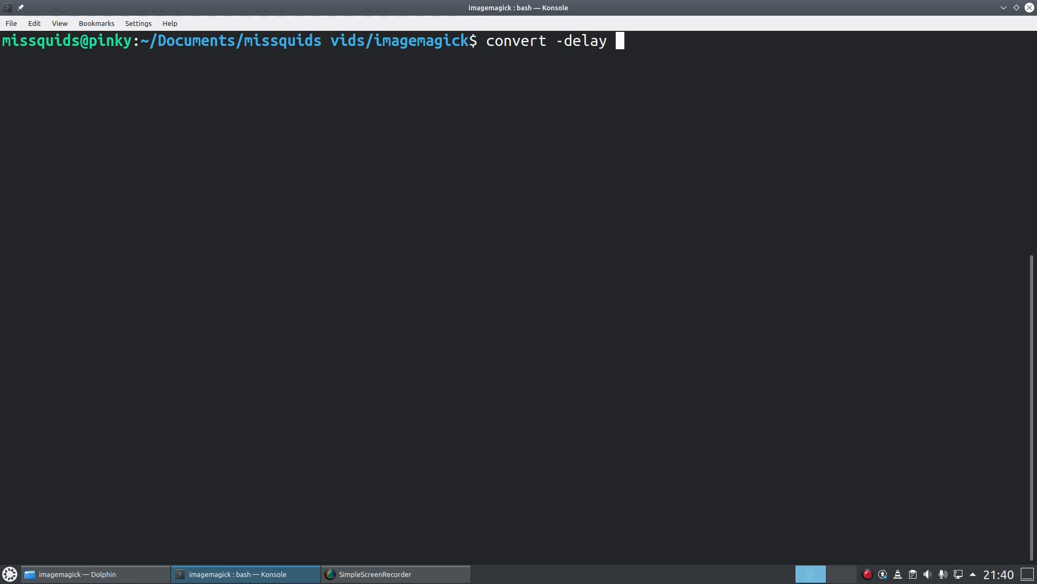
text(50)
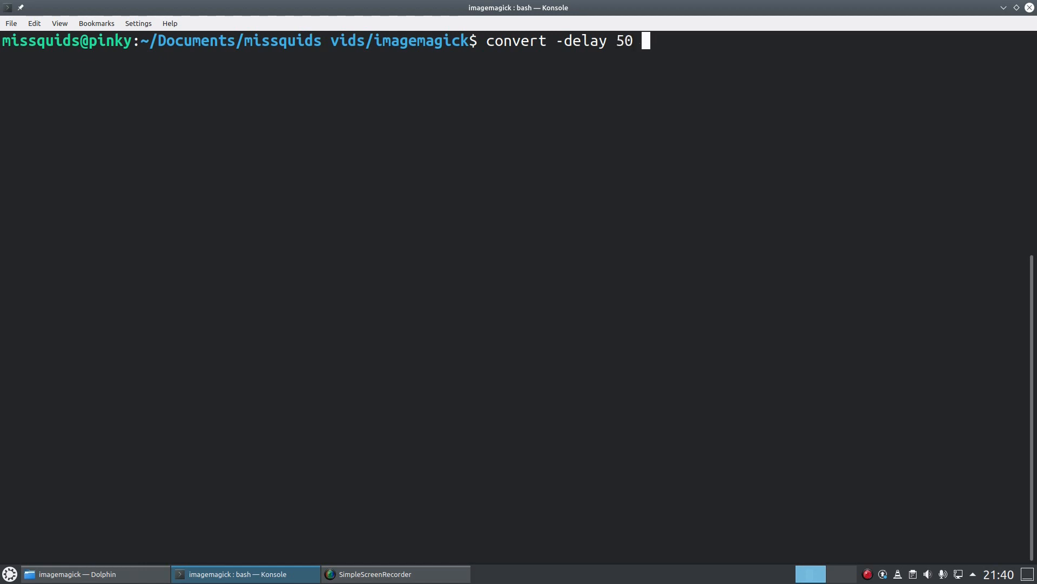
text(-)
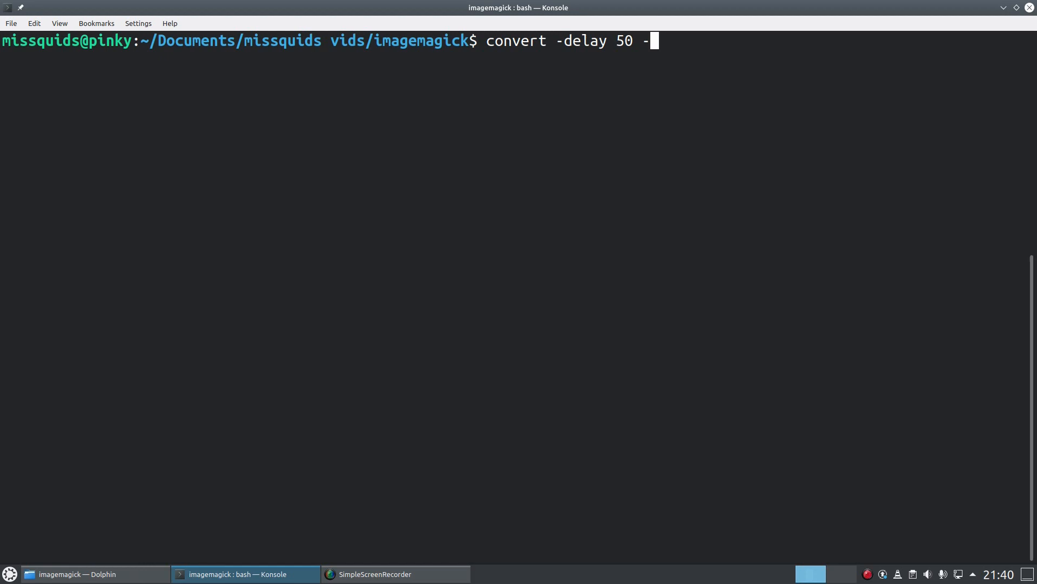
text(loop)
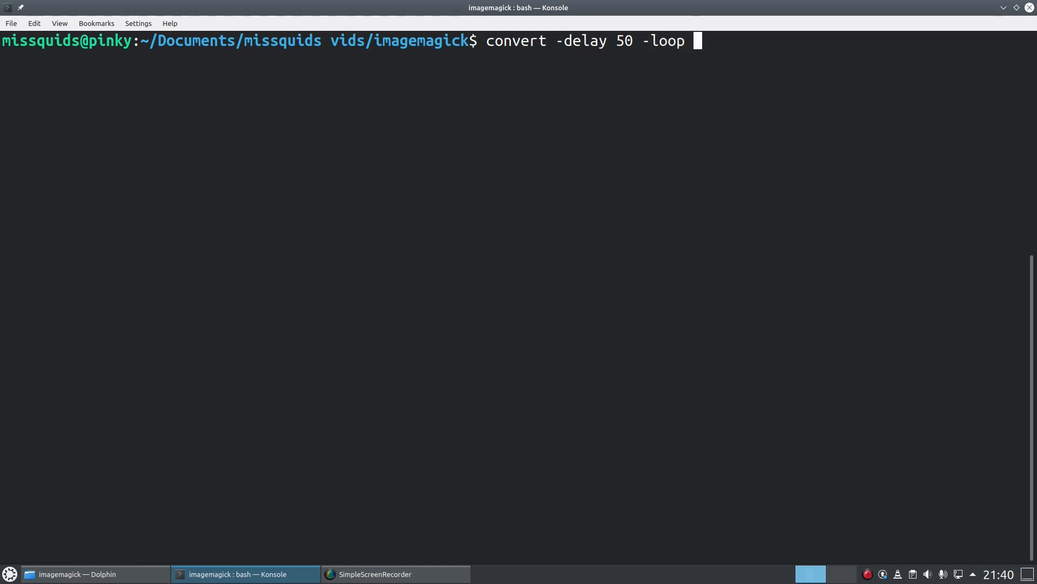
text(0)
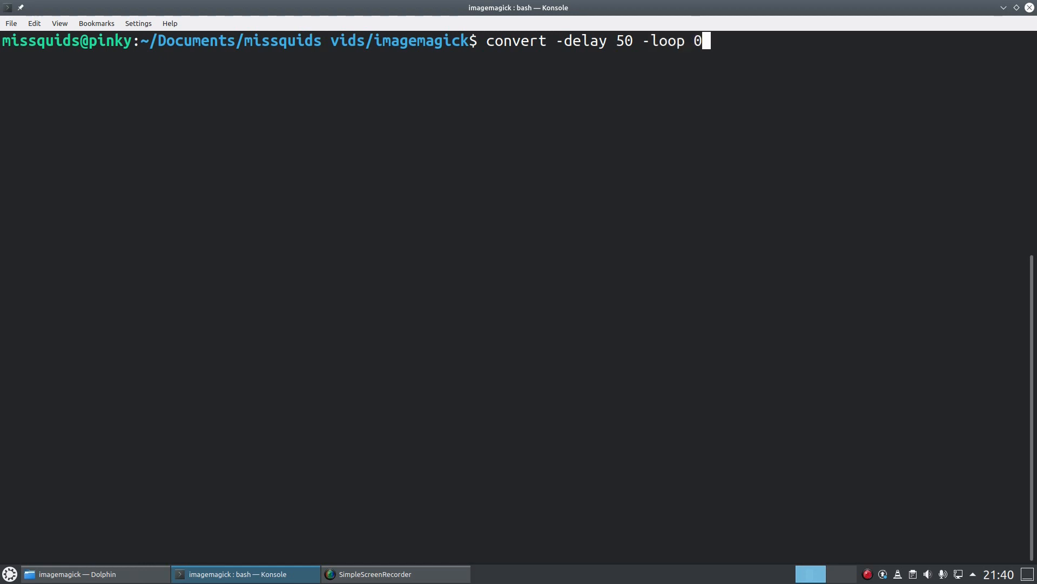
text(*.p)
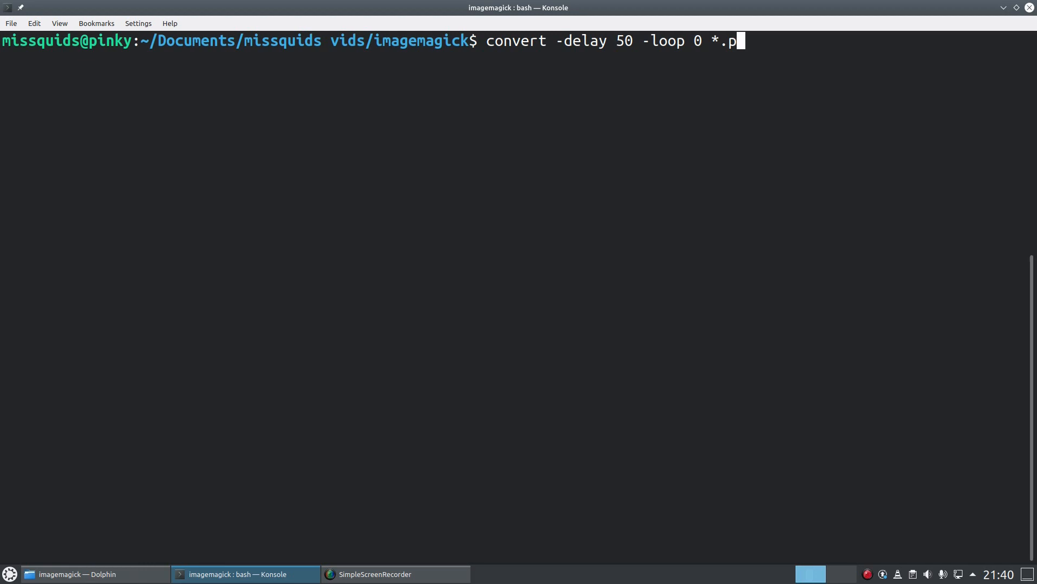
text(ng)
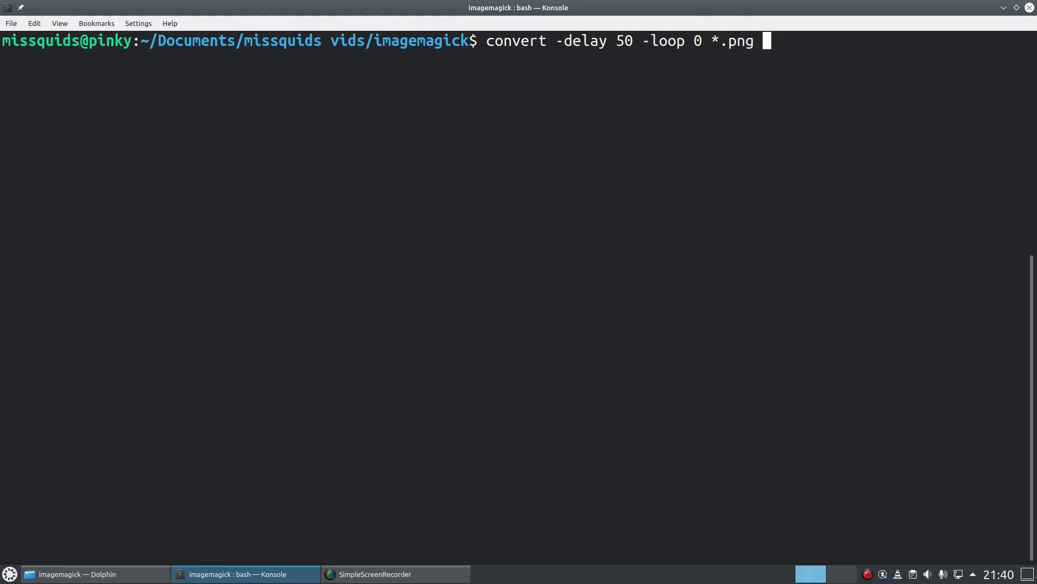
text(coalesced)
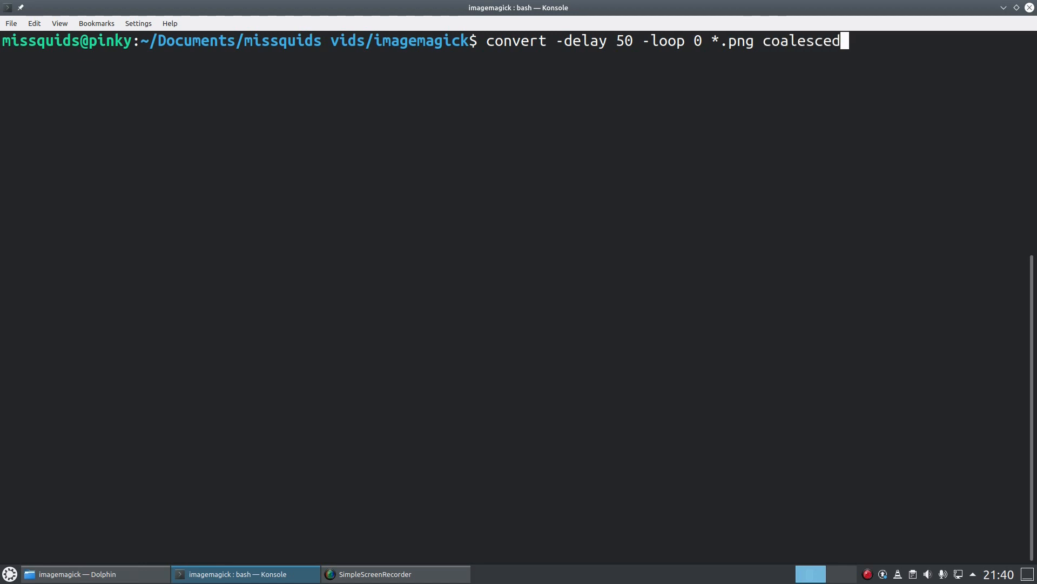
text(.gif)
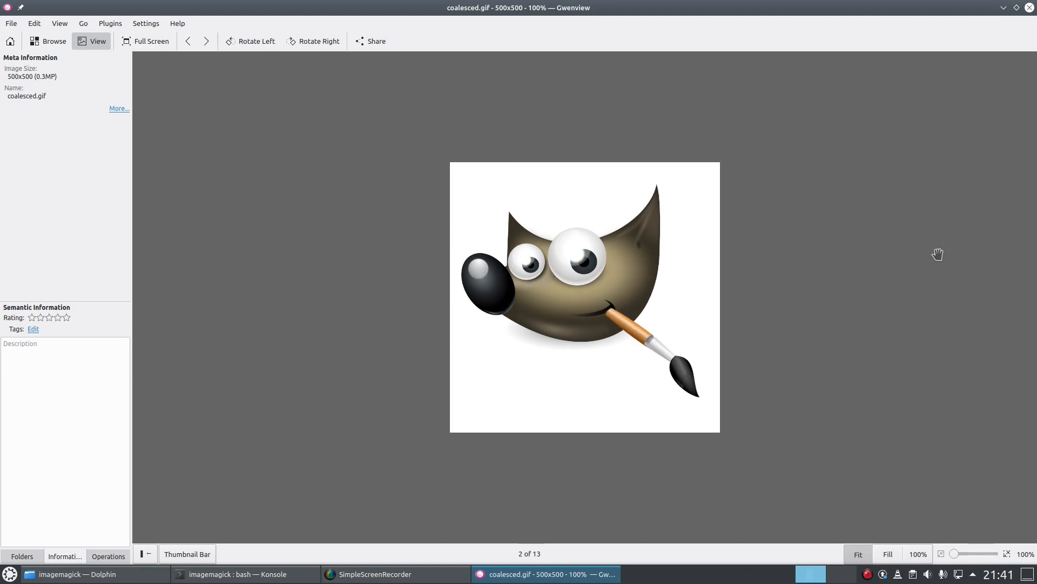
Close the coalesced.gif viewer and return to the Konsole prompt.
click(238, 574)
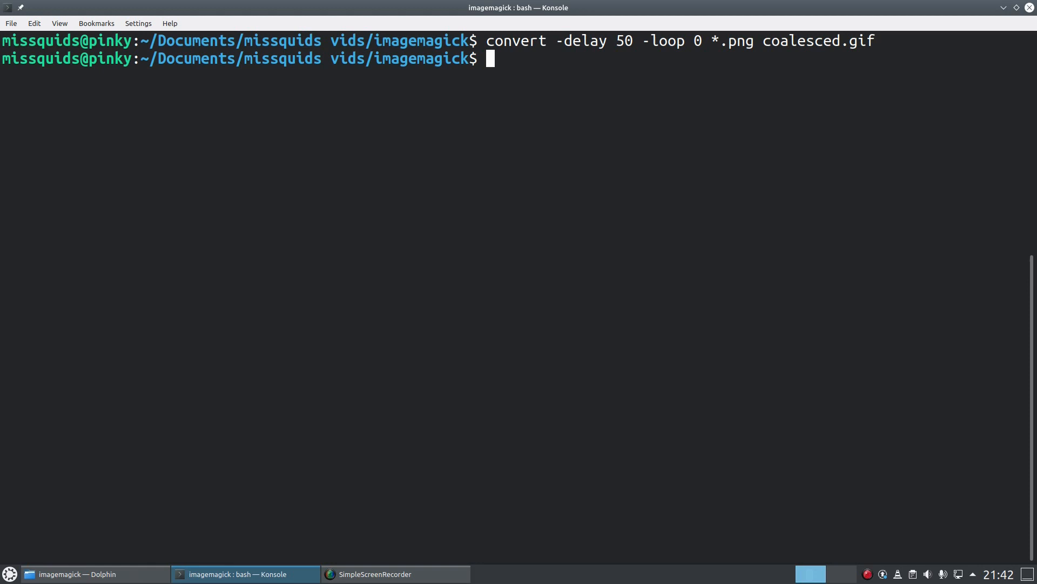
Type the start of a new command: convert -delay 100 -size 1000x1000.
text(convert)
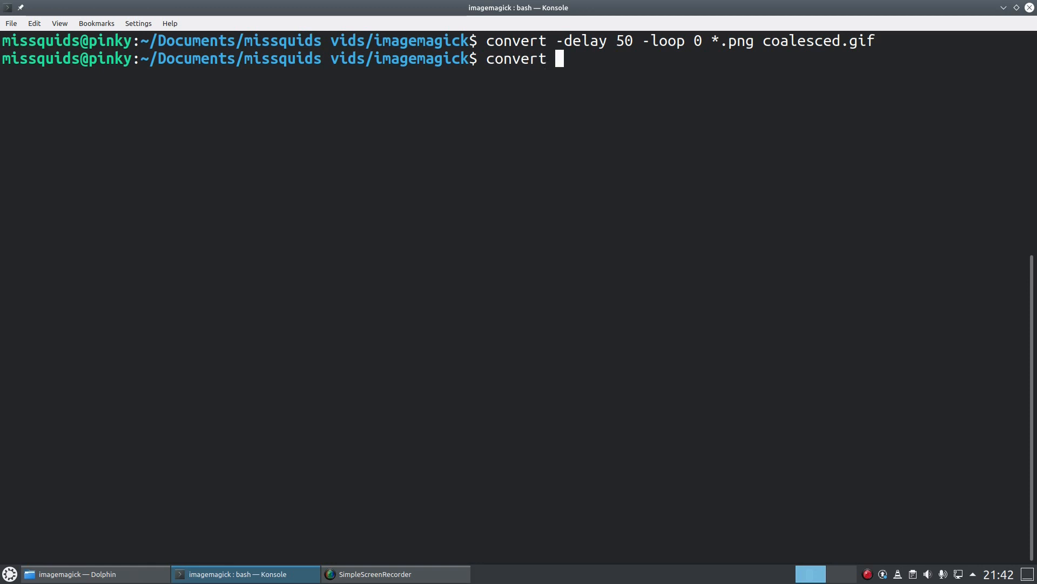
text(-delay 10)
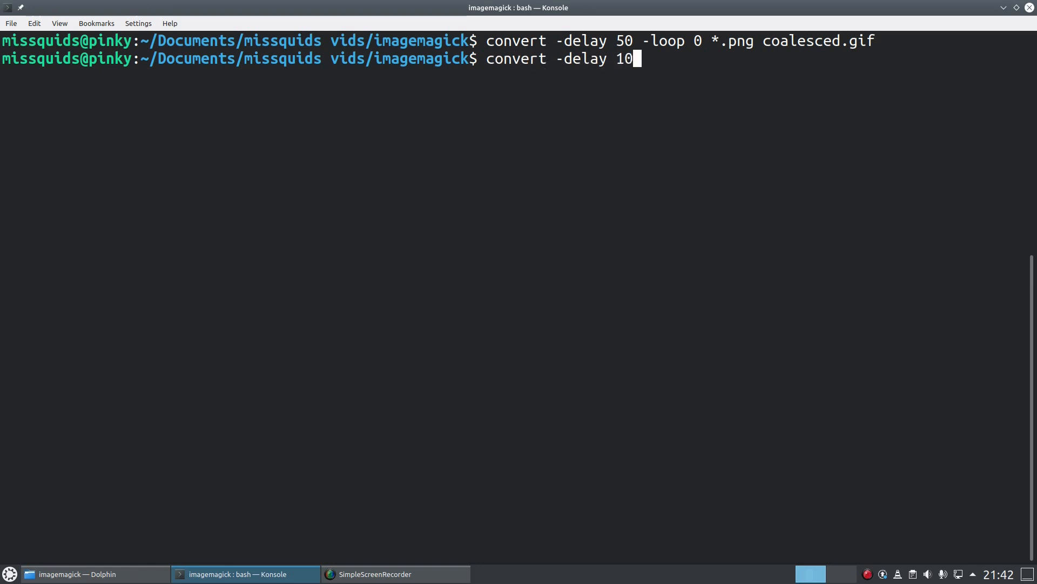
text(0)
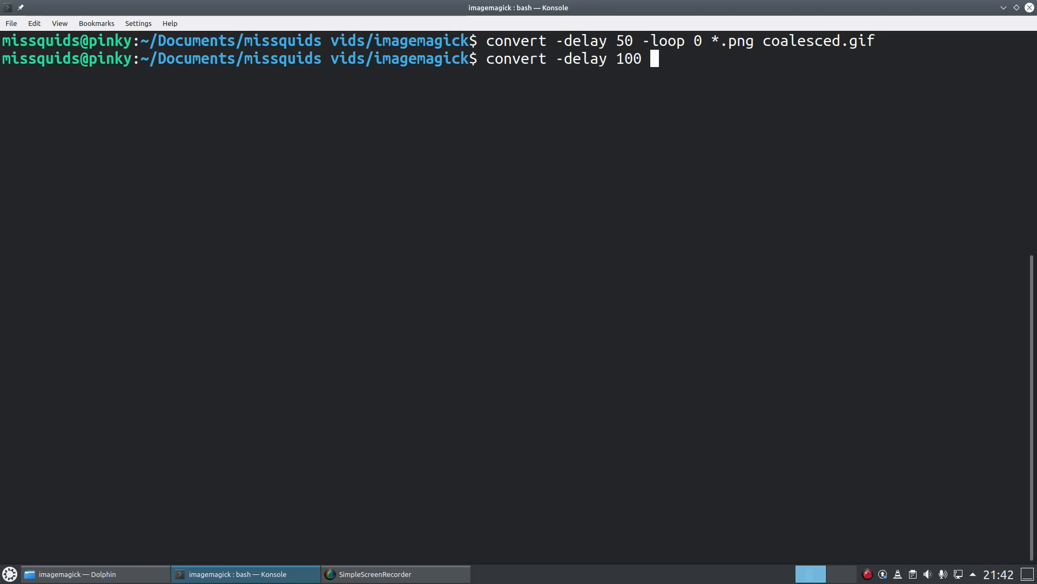
text(-size 1000x1000)
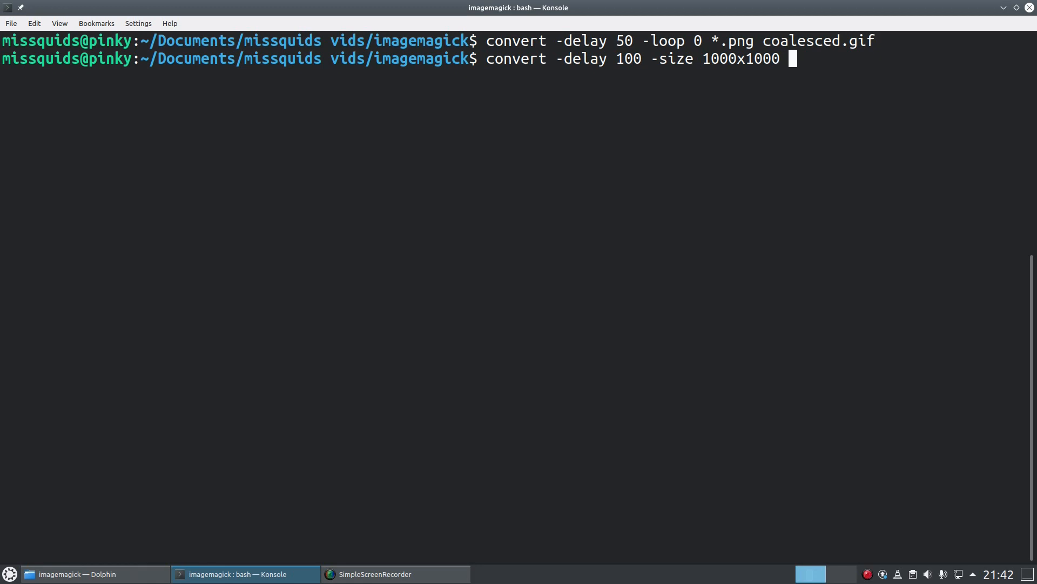
Add an xc:SkyBlue canvas and place wilber1.png at page offset +0+0.
text(xc:S)
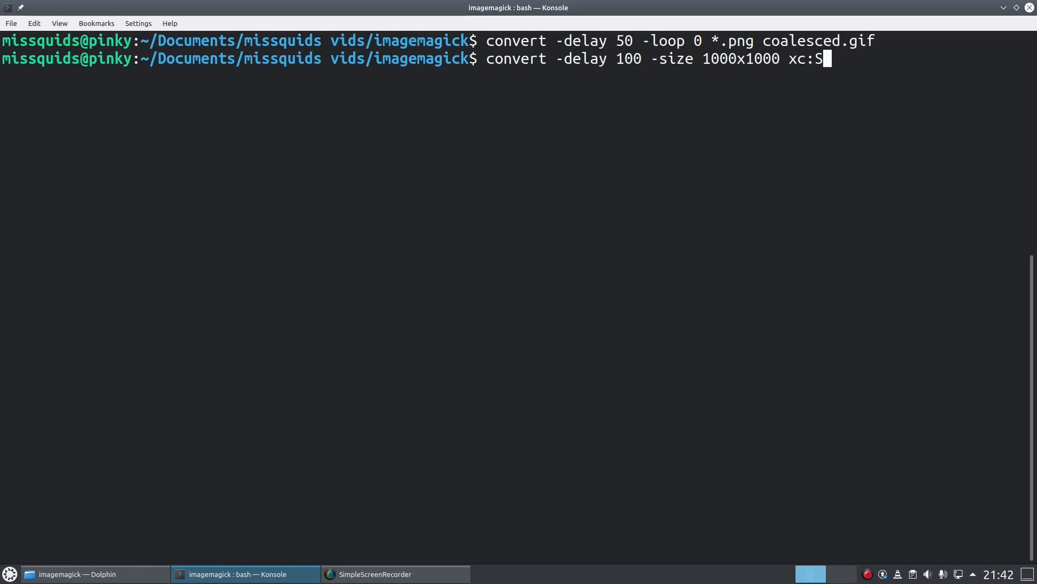
text(kyBlue -)
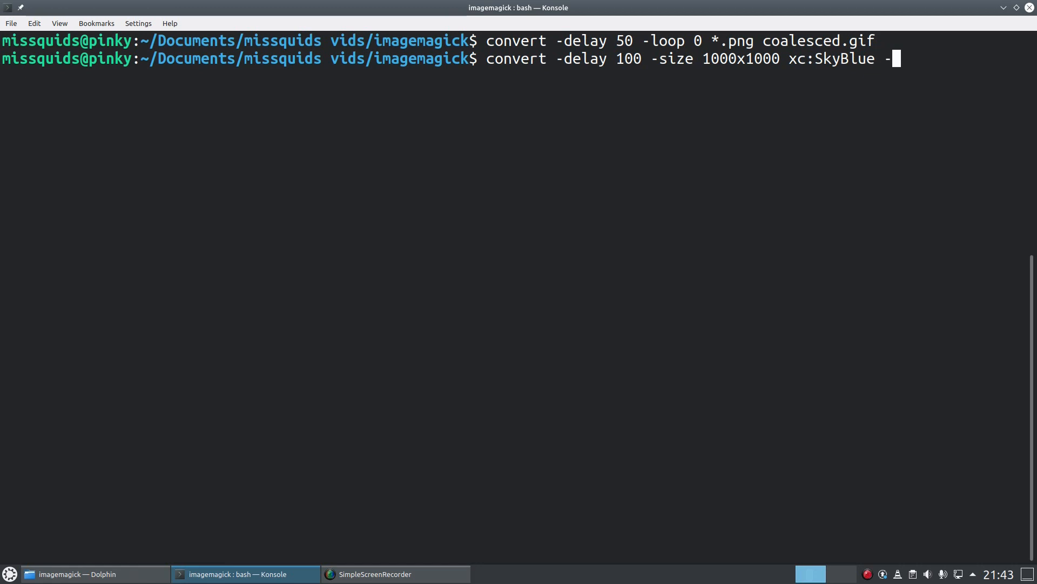
text(page)
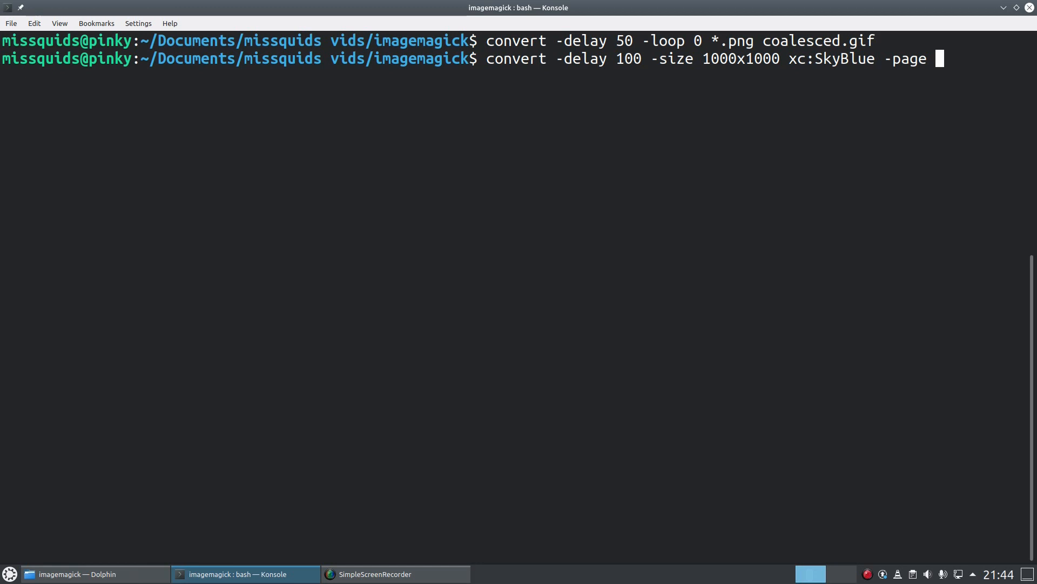
text(+0+0)
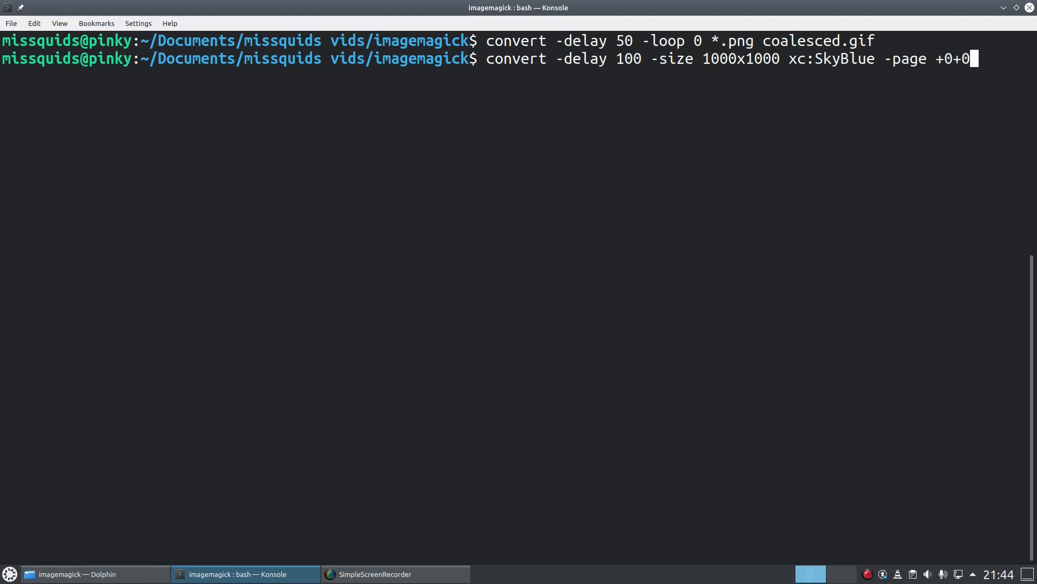
text(wil)
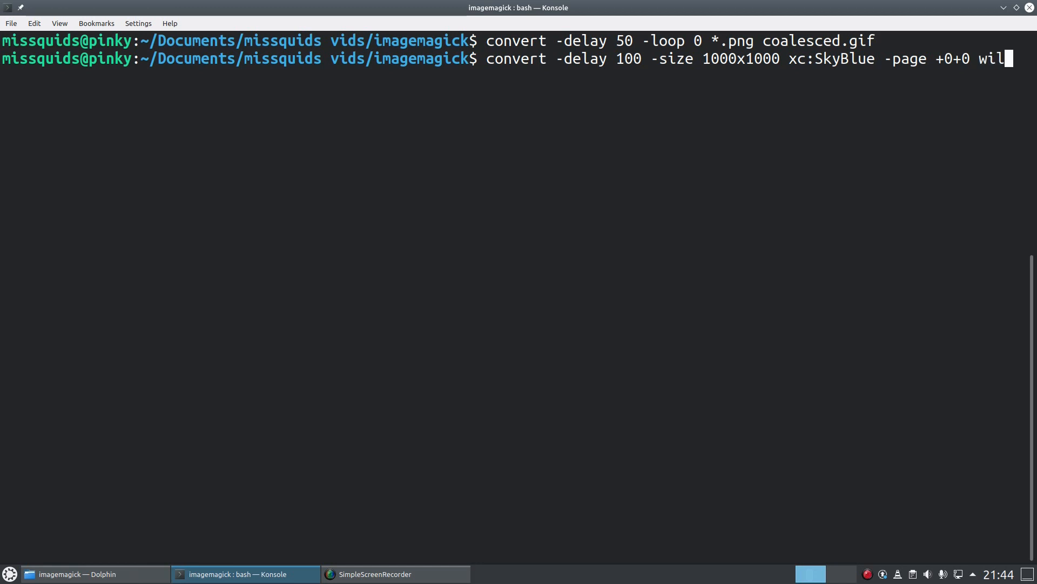
text(ber1.png)
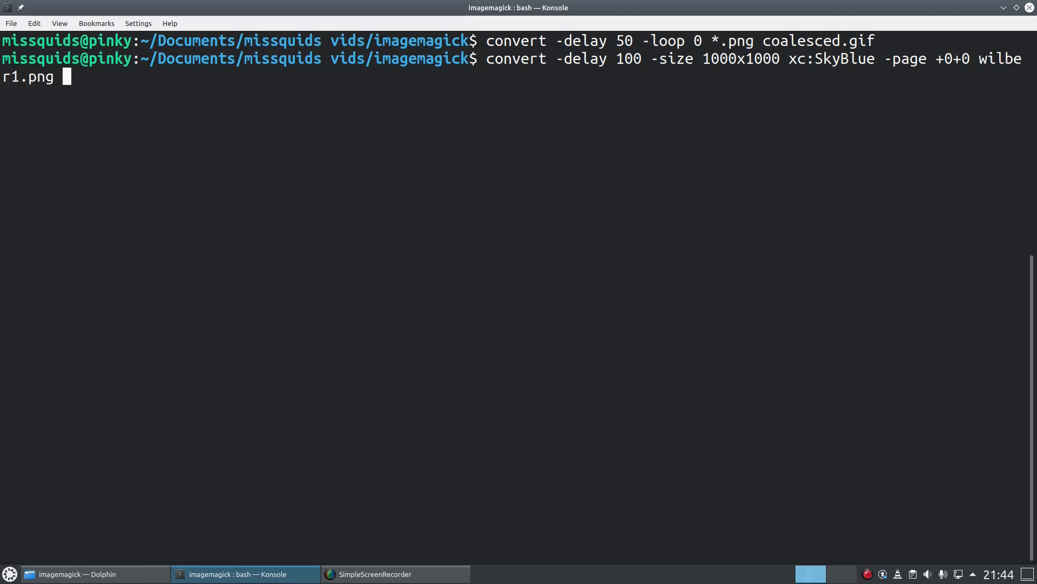
Place the remaining Wilbers starting at +500+0, and output overlay.gif.
text(-)
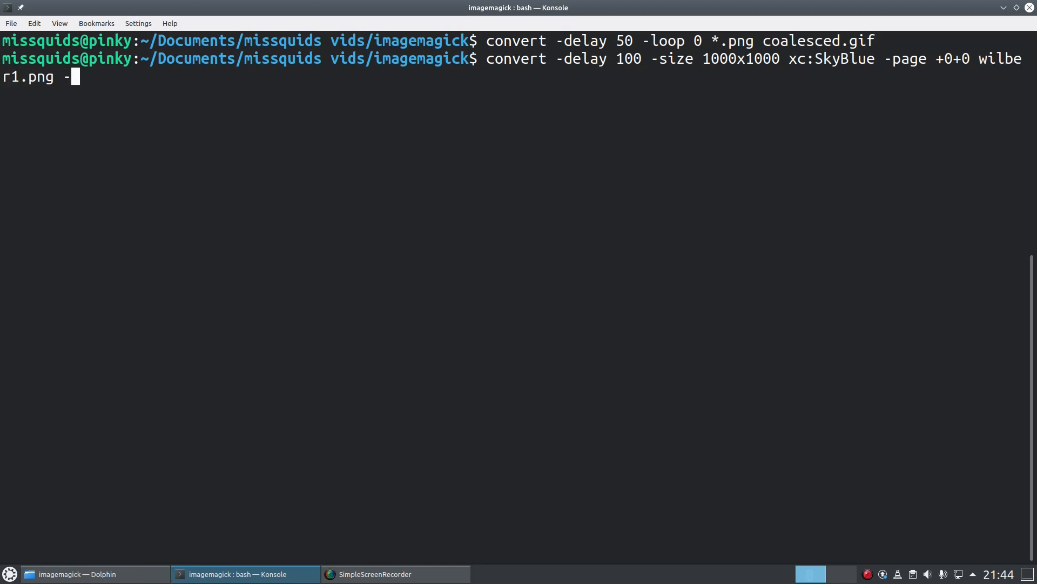
text(page)
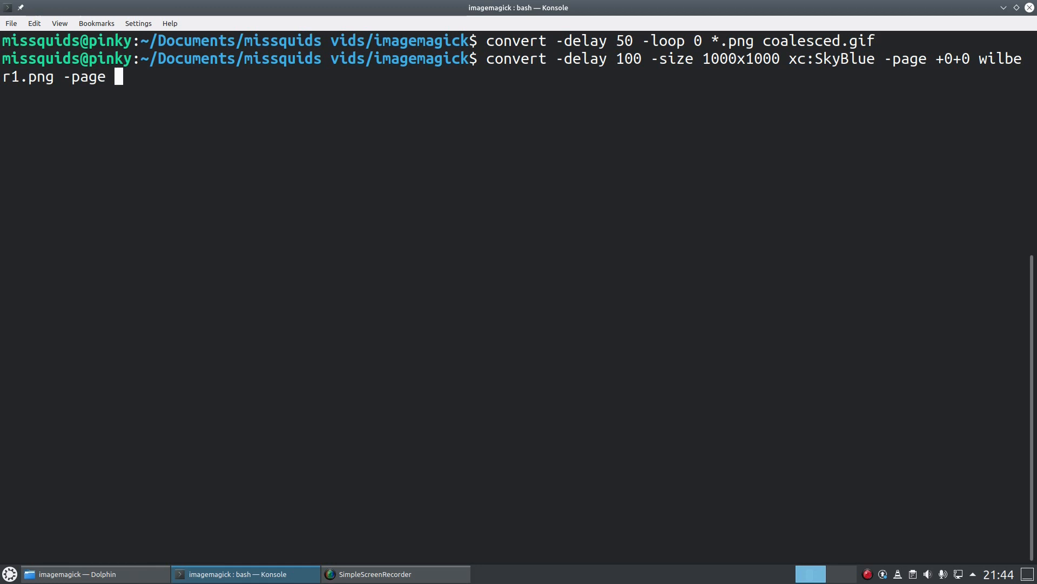
text(+5)
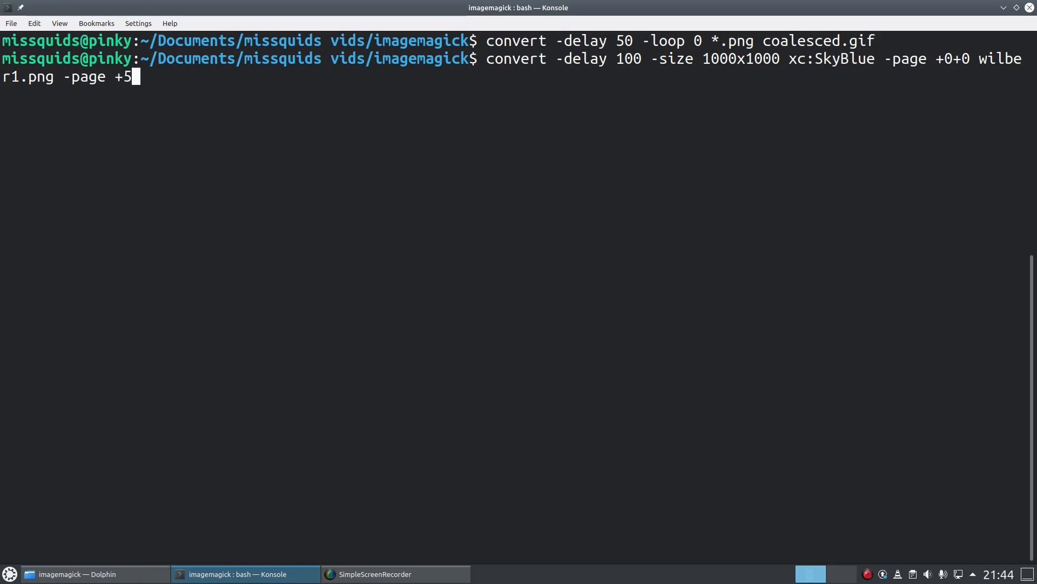
text(00+0)
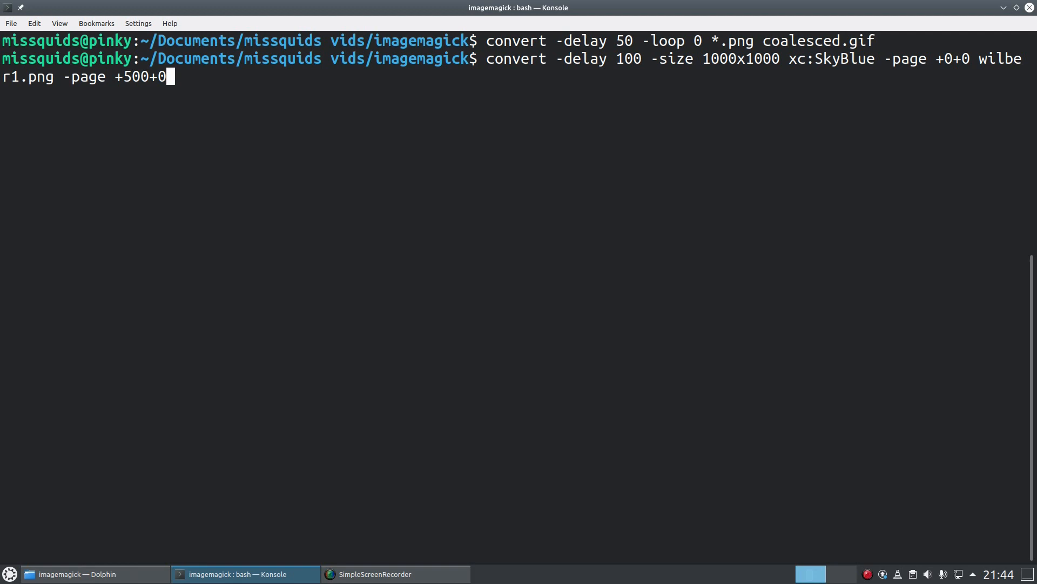
text(wilber2.png -)
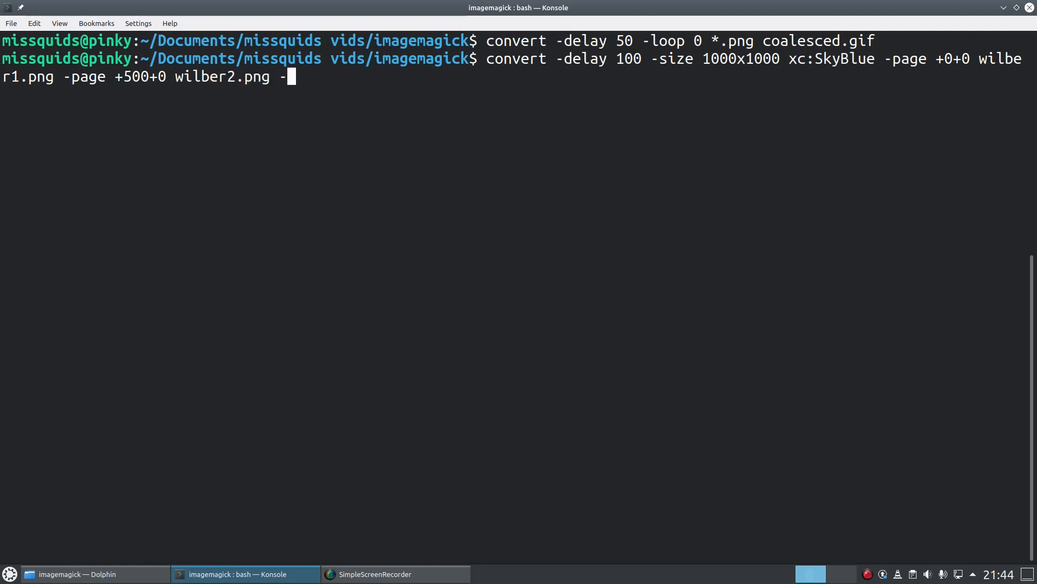
text(page)
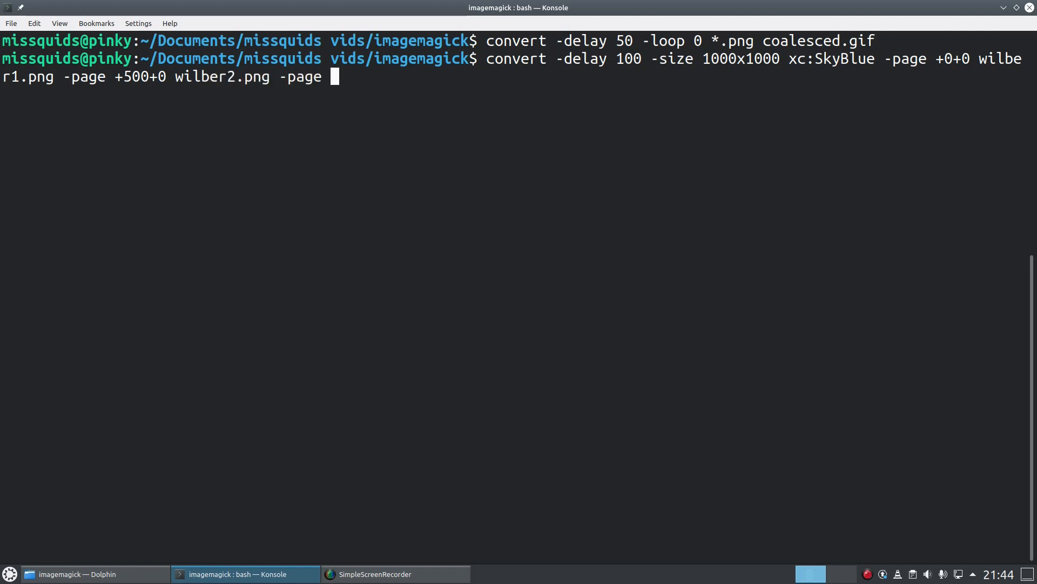
text(+)
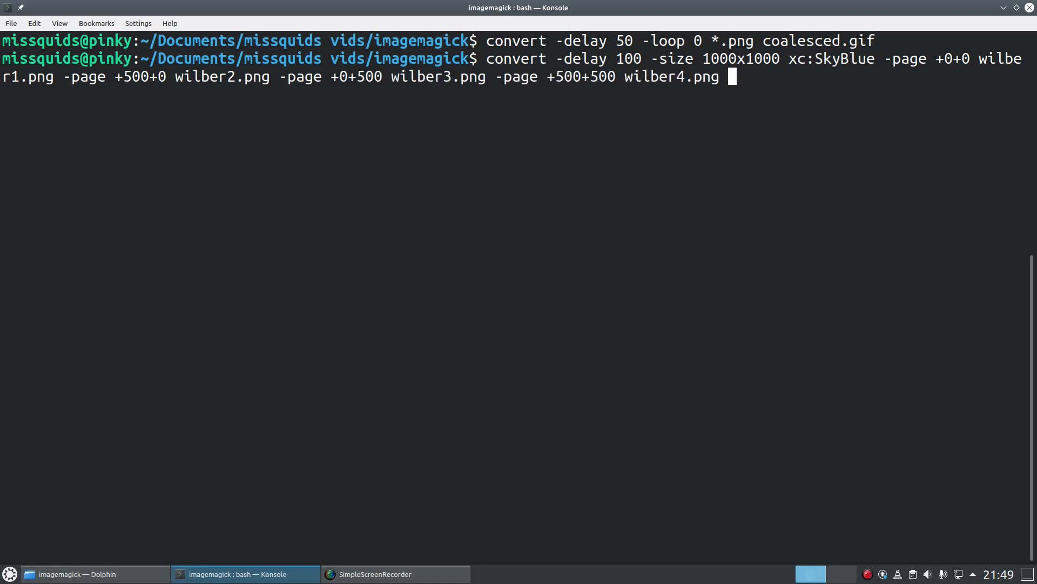
text(over)
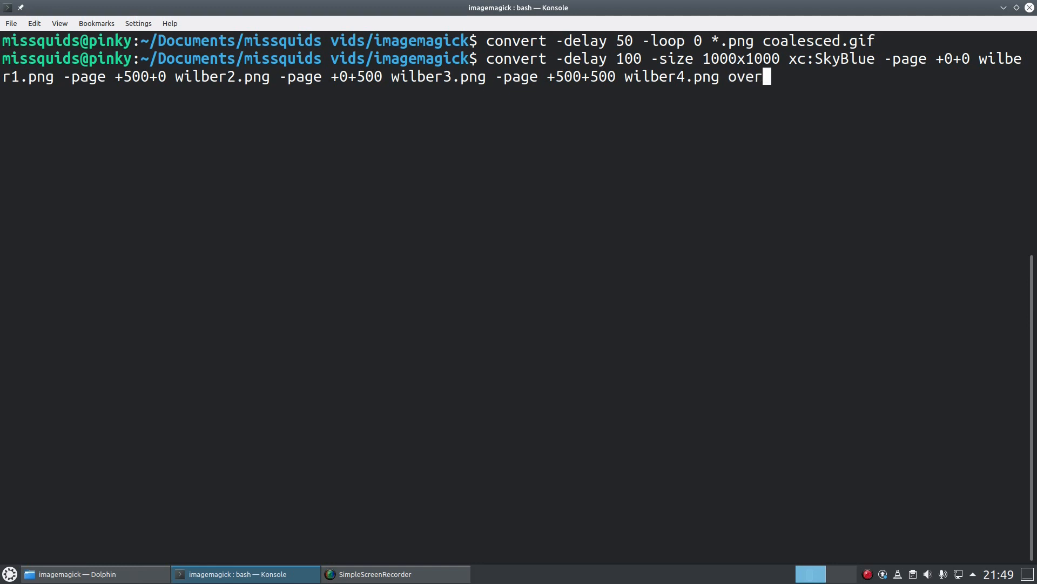
text(lay.gif)
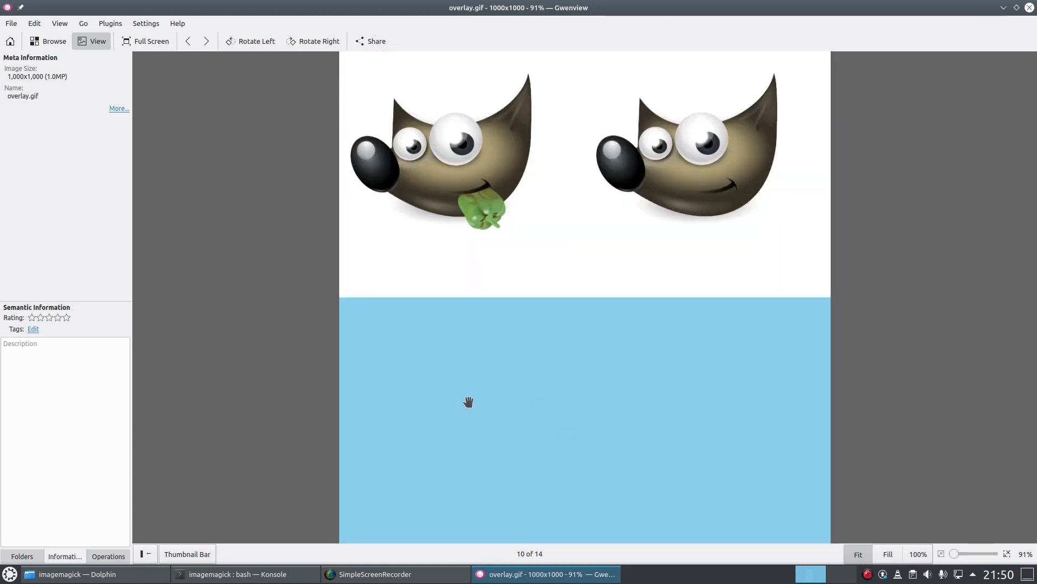
scroll(down, 3)
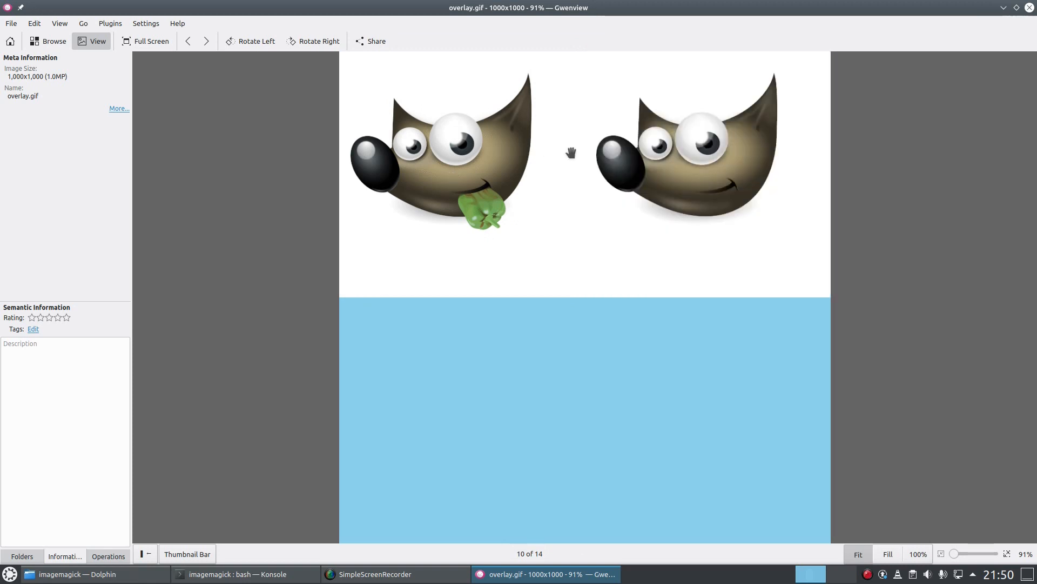
scroll(down, 3)
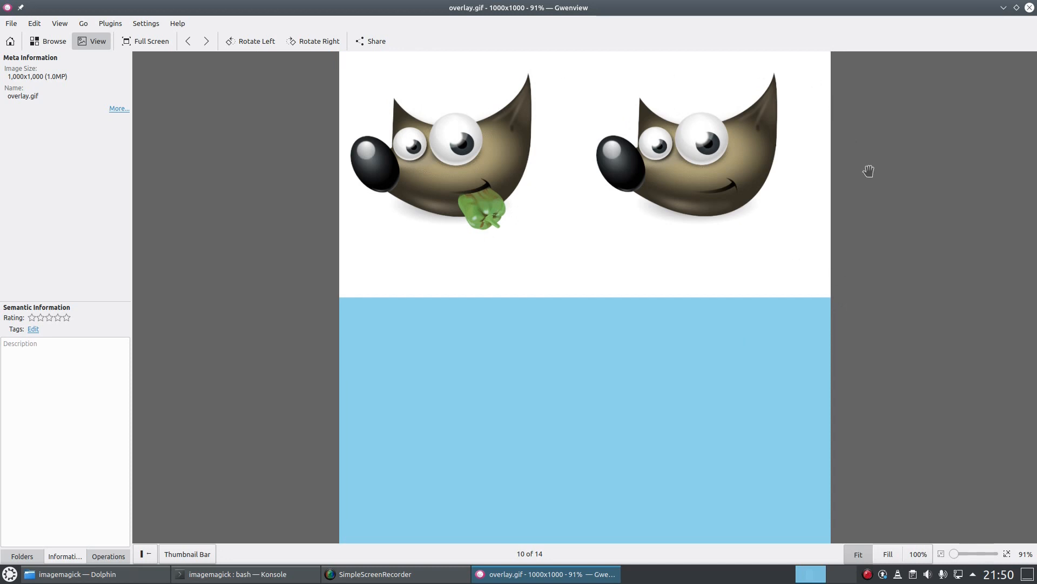
click(244, 573)
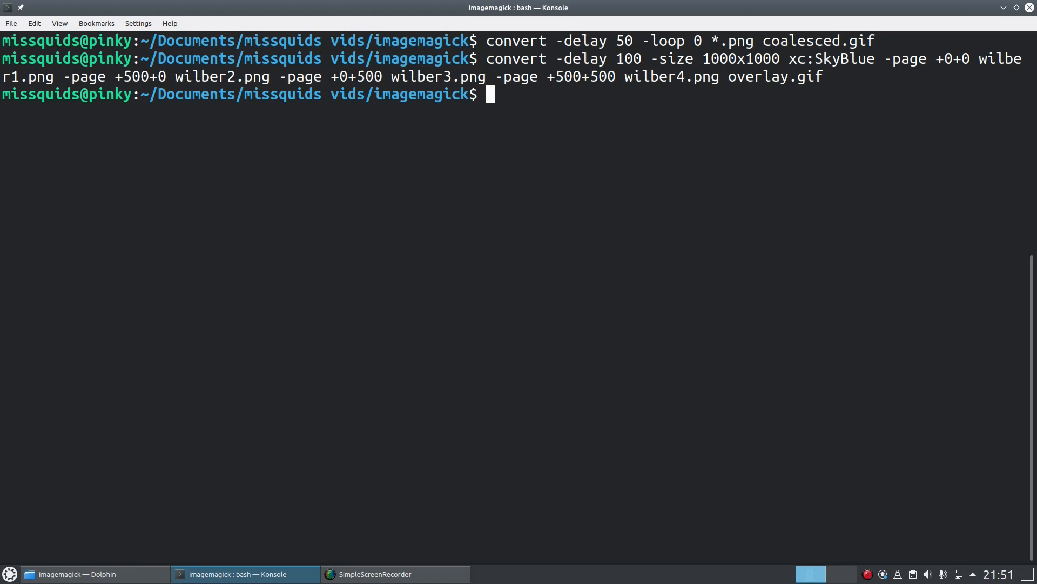
Type a convert command: 1000x1000 SkyBlue canvas, previous disposal, Wilbers at quadrant offsets with delay 100.
text(con)
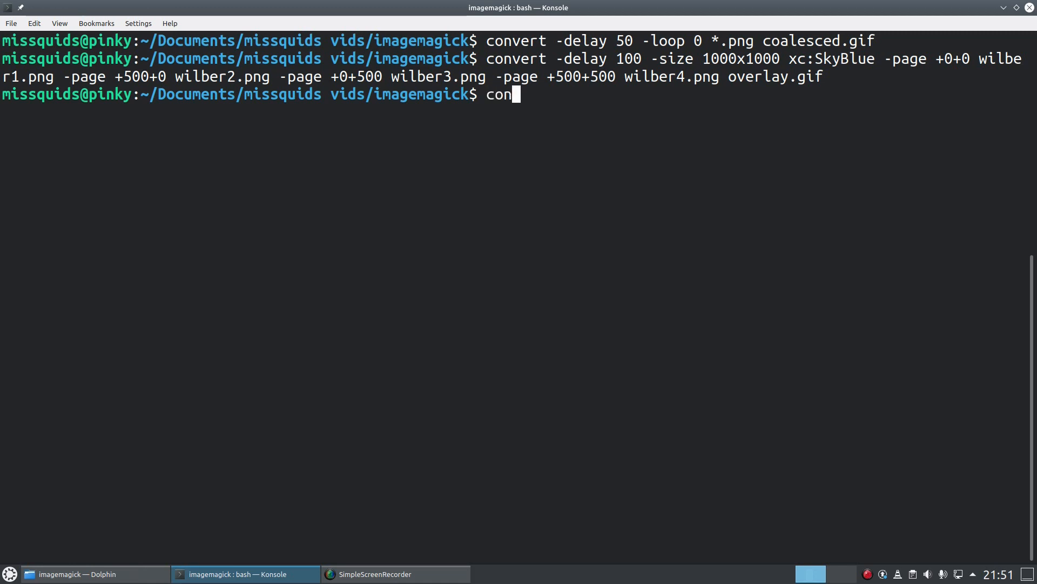
text(vert -delay 0)
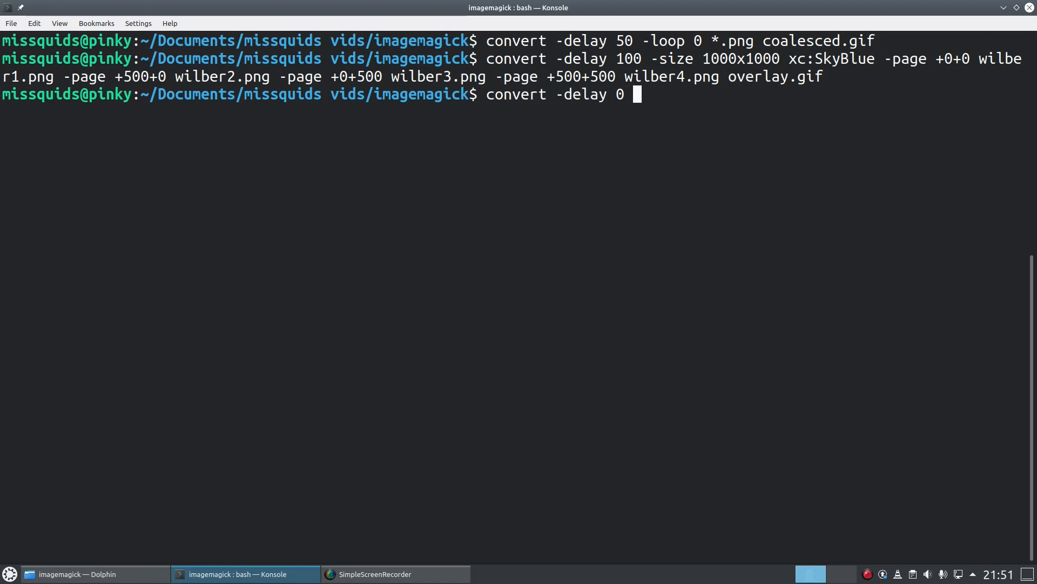
text(-size)
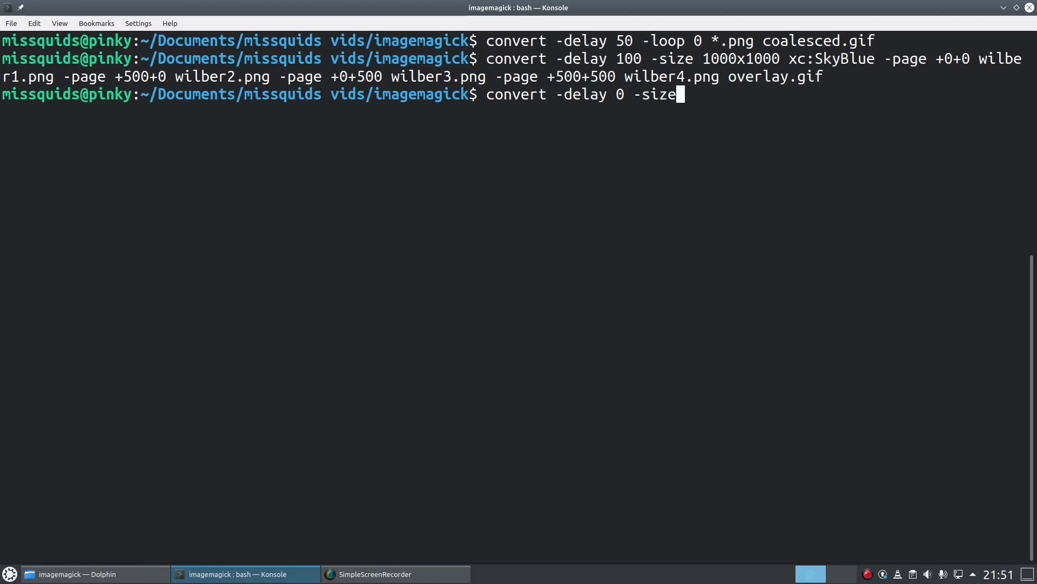
text(1000x10)
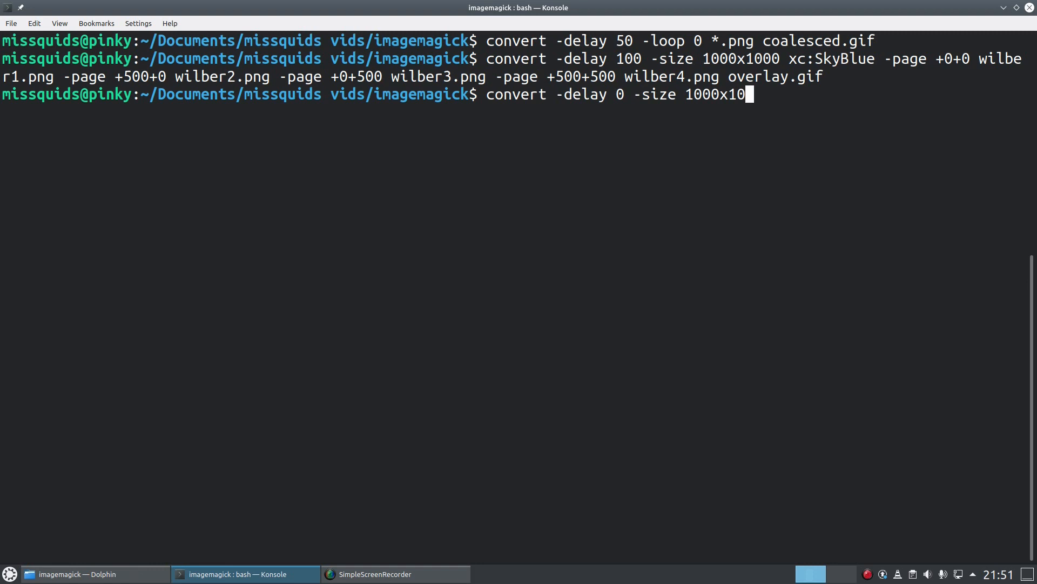
text(00 c)
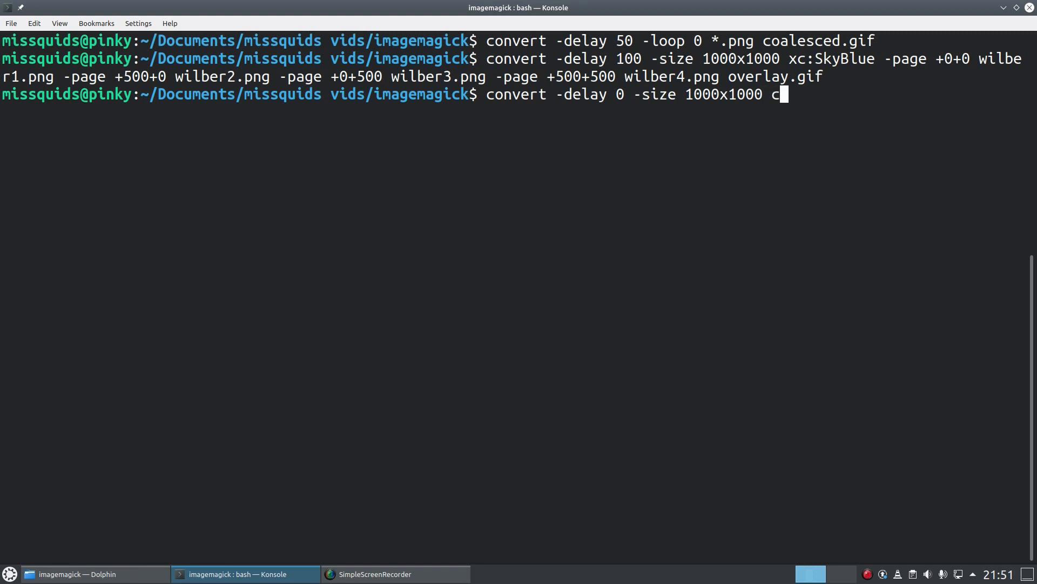
text(xc:S)
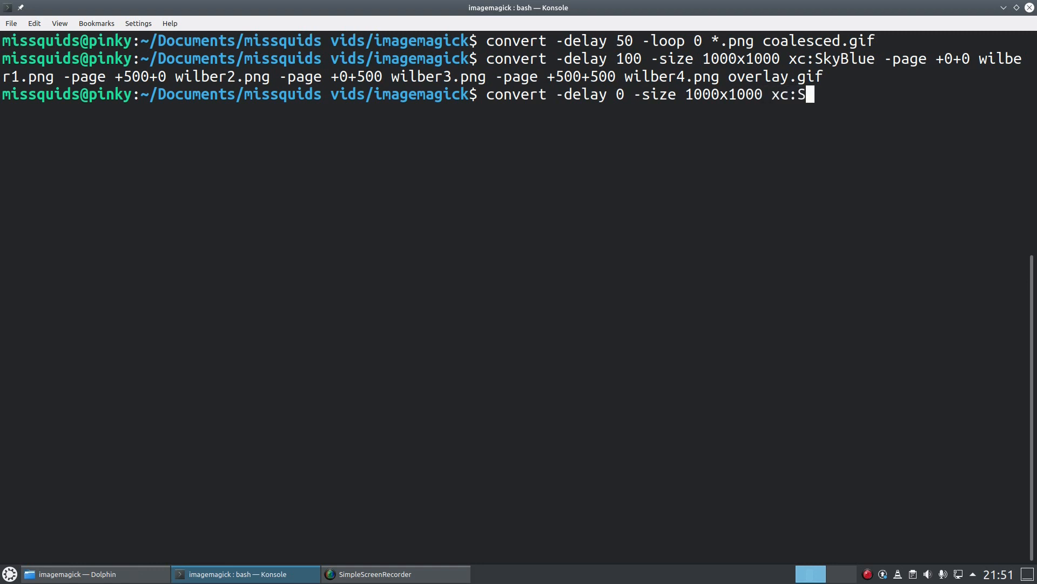
text(kyBlue)
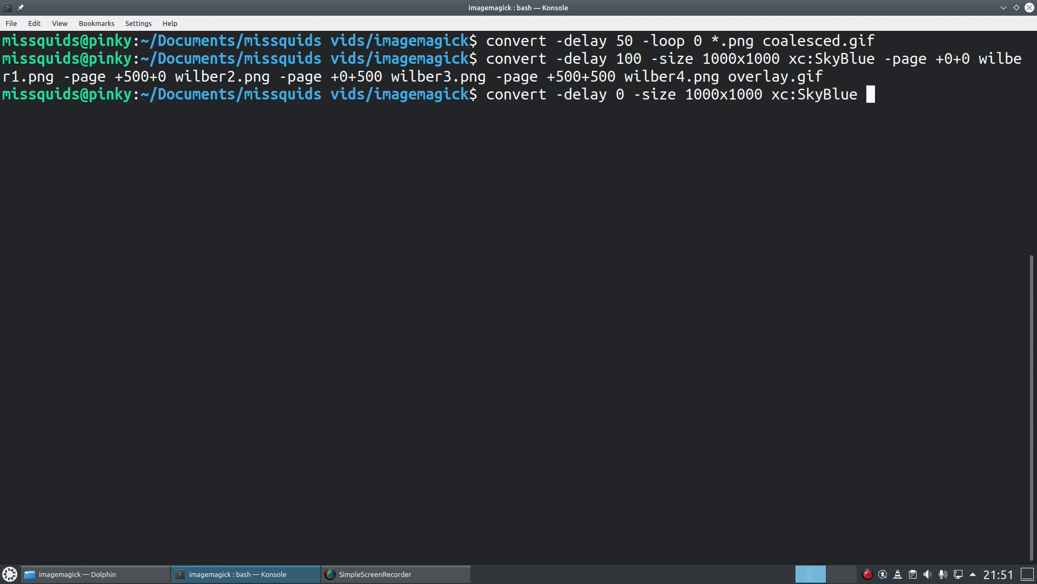
text(-dispose previous)
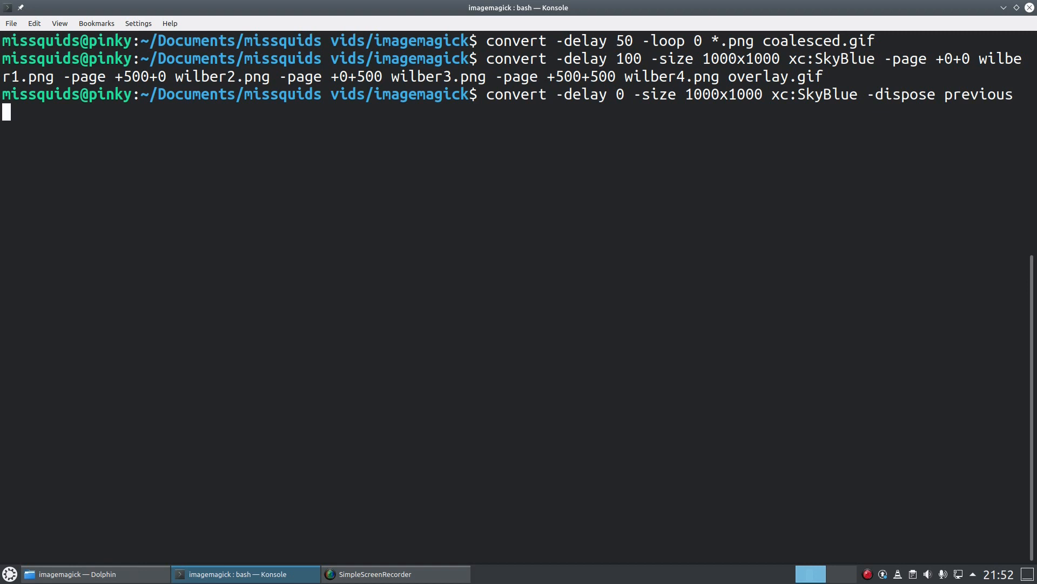
text(-delay 100 -page +0+0 wilber1.png -page +500+0 wilber2.png -page +0+500 wilber3.png -page +500+500 wilber4.png cleared.gif)
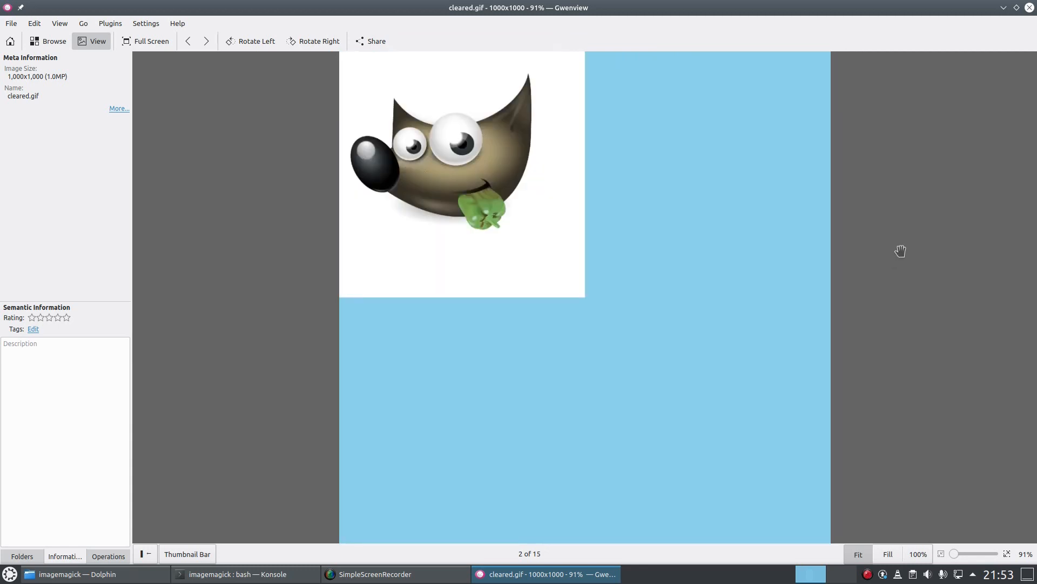
mouse_move(743, 341)
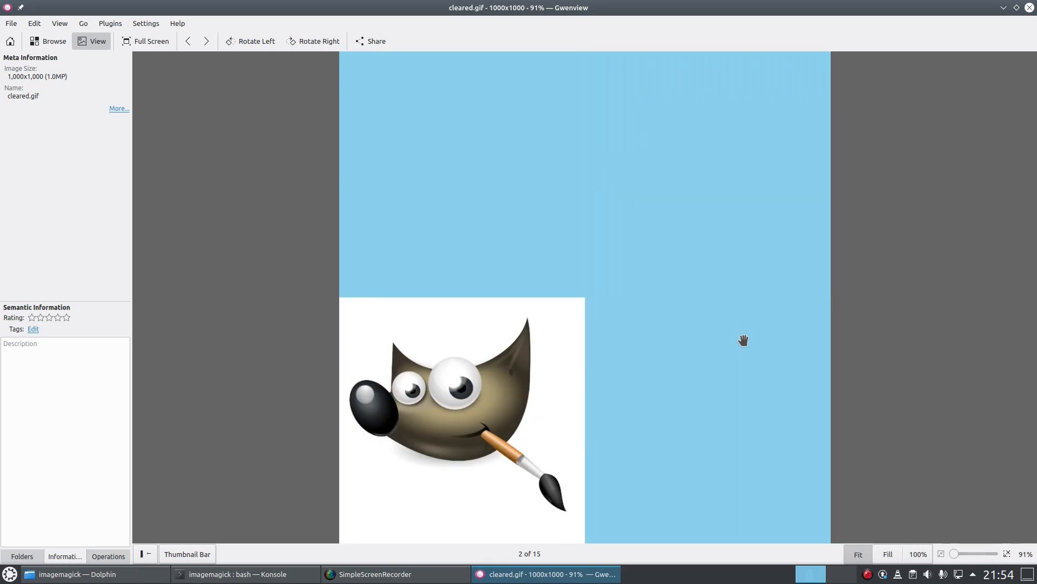
View the cleared.gif frames in Gwenview, then close it to return to Dolphin.
drag(743, 340, 622, 322)
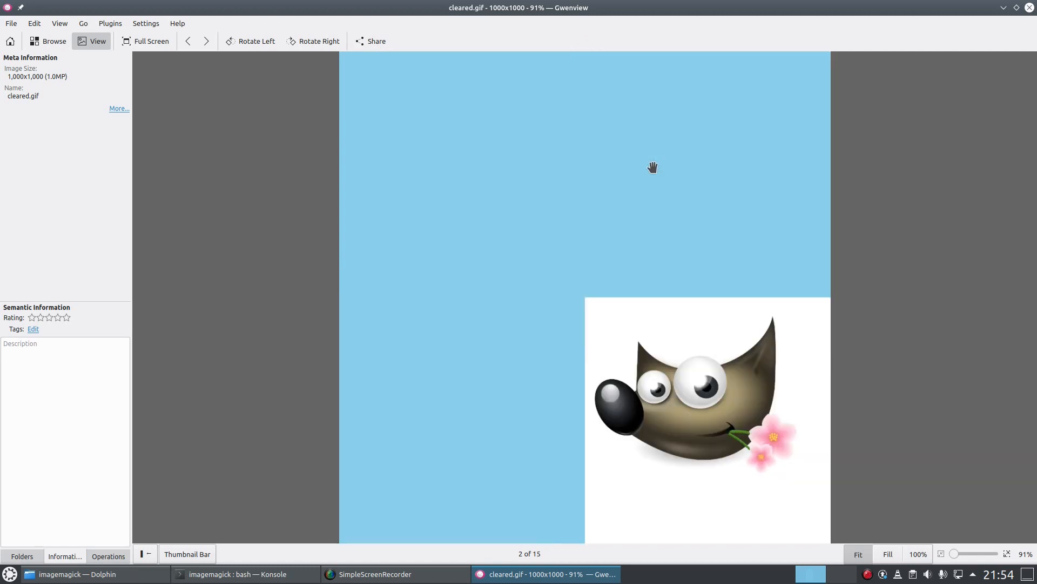
click(80, 574)
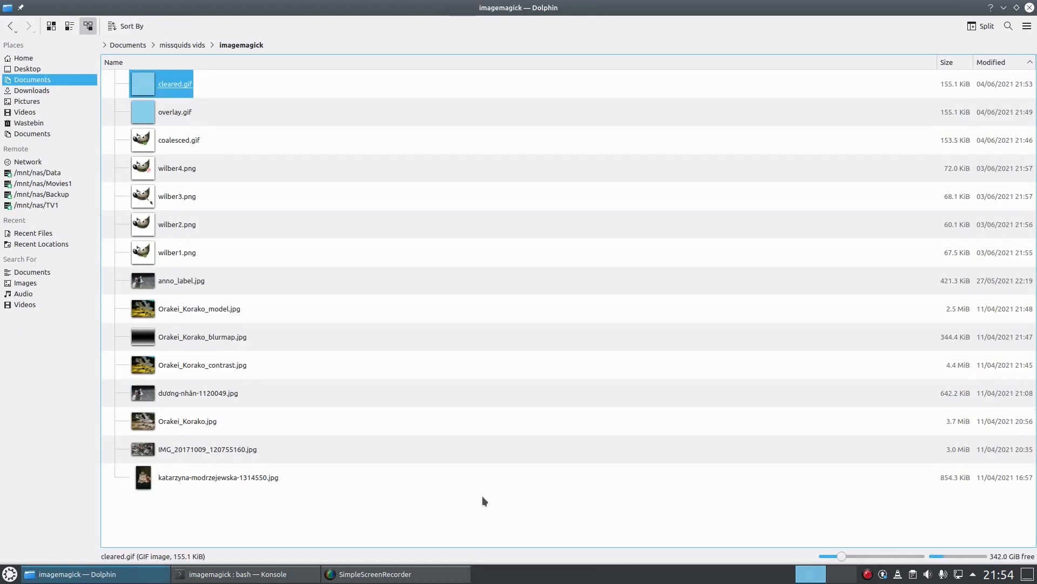